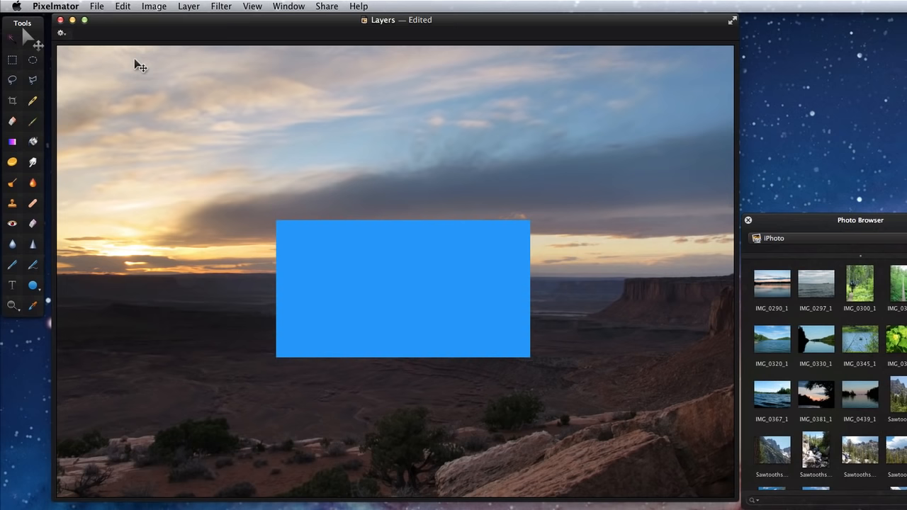
Step: Show the Layers palette listing the blue box layer above the background photo
left_click(253, 6)
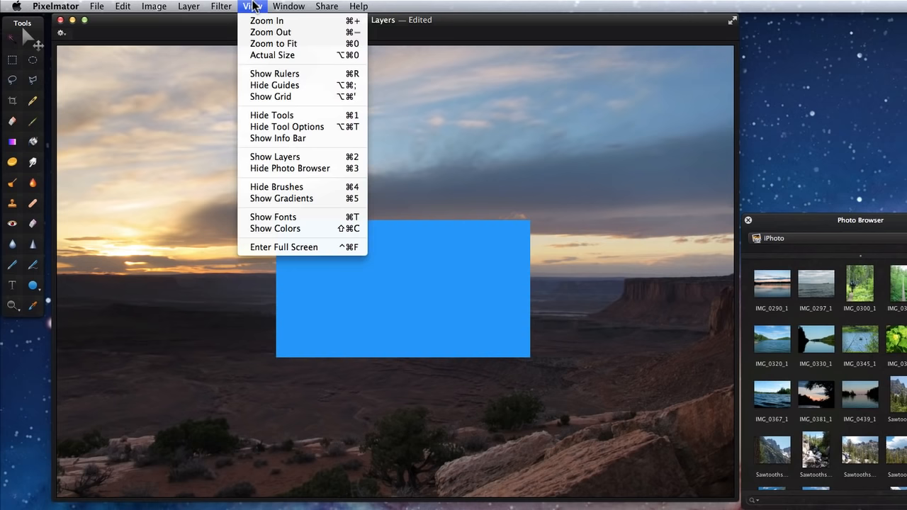
mouse_move(297, 156)
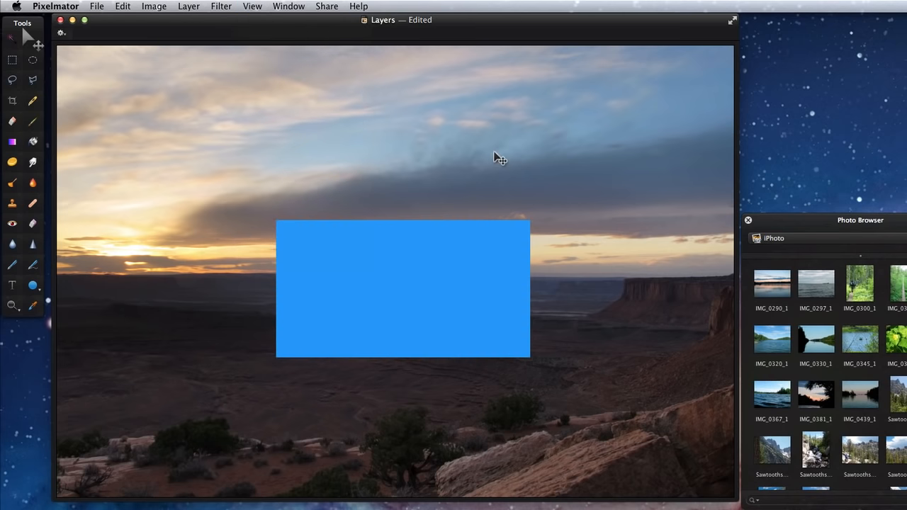
key("cmd+2")
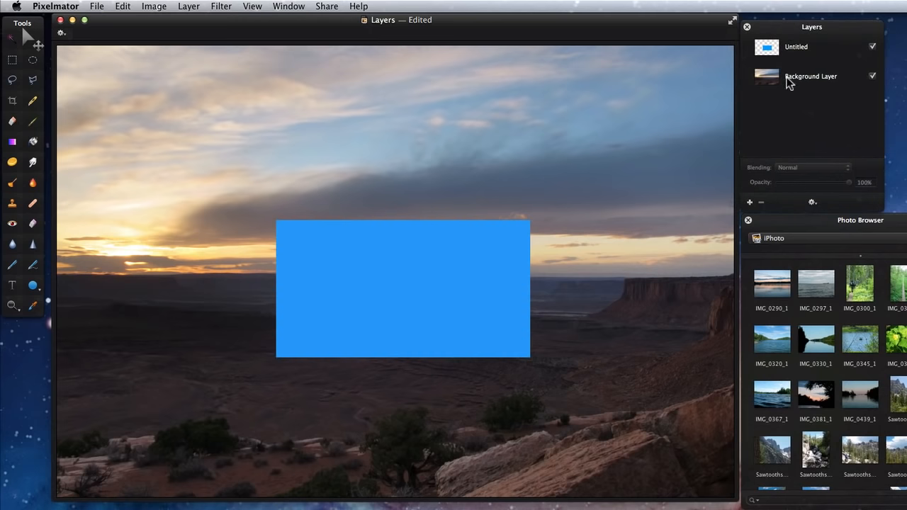
Step: Select the blue box layer and shift the rectangle up and to the right over the photo
left_click(796, 47)
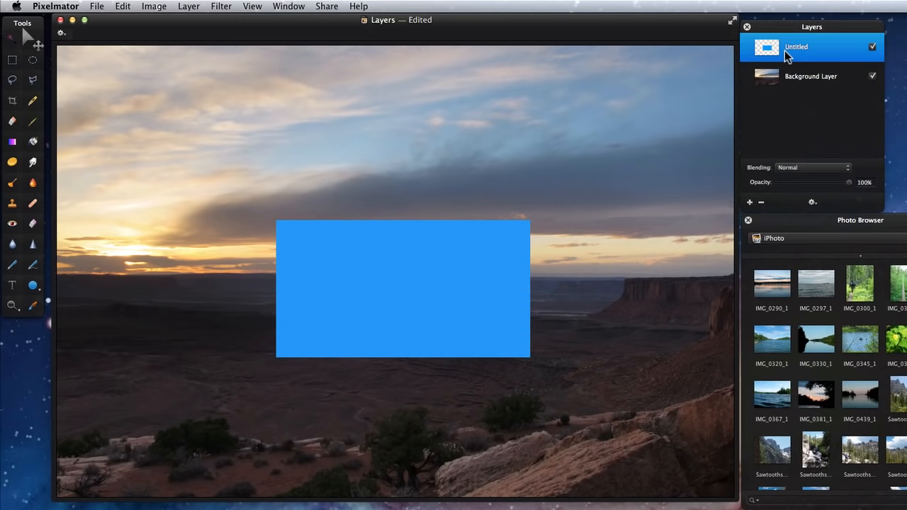
mouse_move(787, 78)
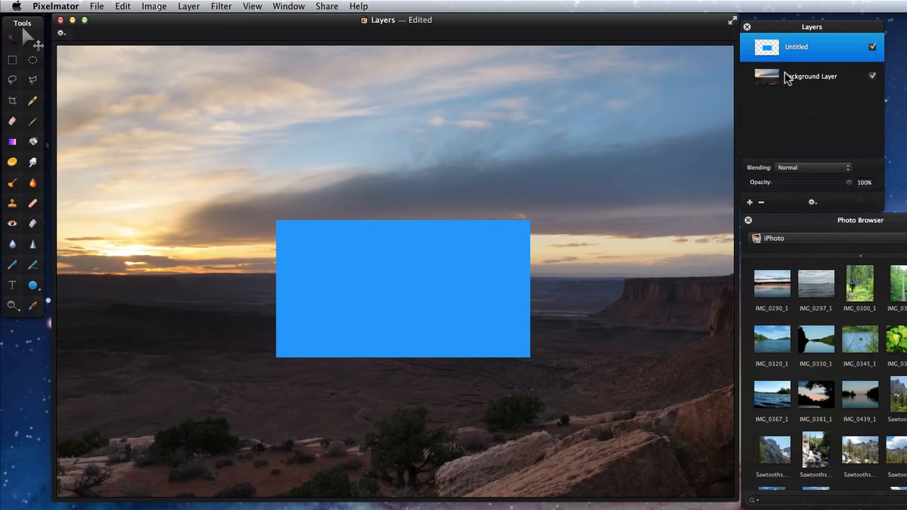
left_click(811, 77)
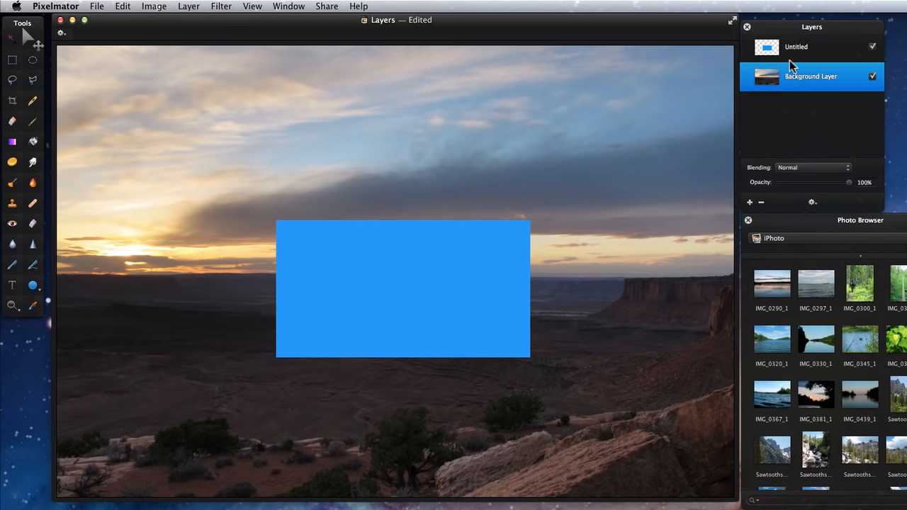
mouse_move(793, 57)
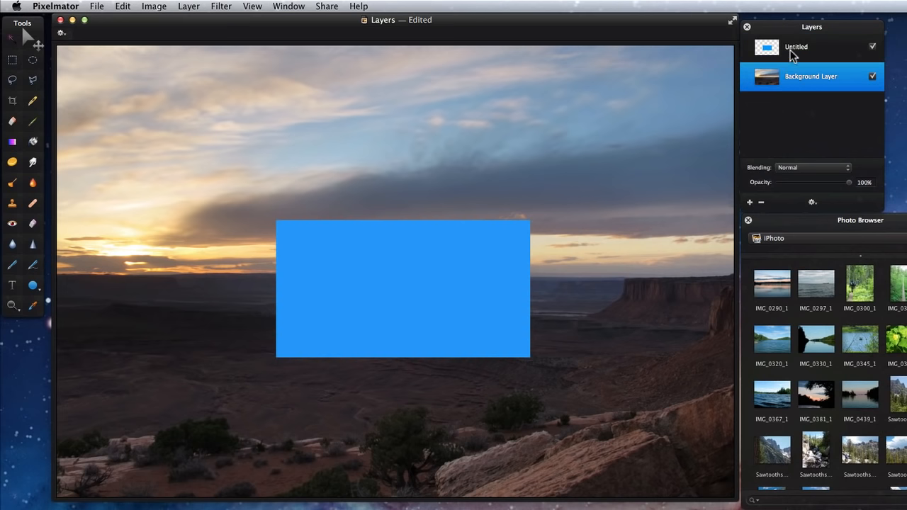
left_click(797, 47)
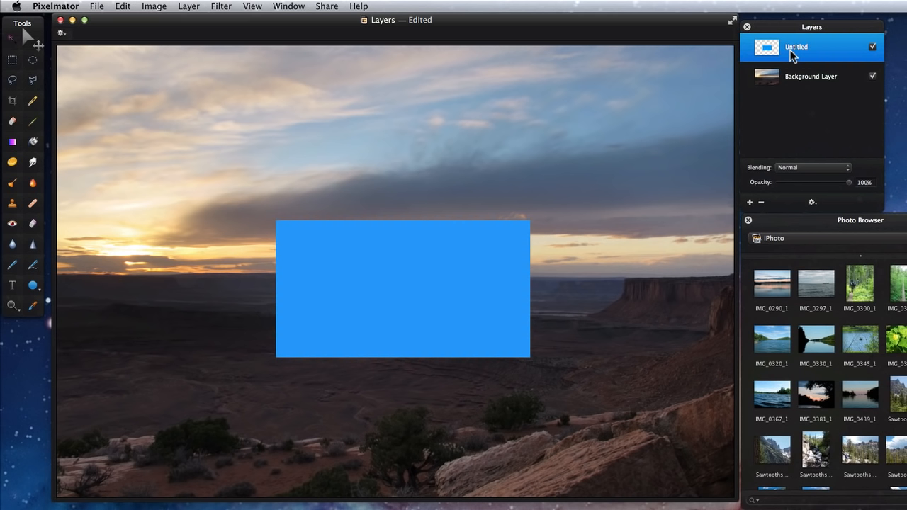
mouse_move(794, 58)
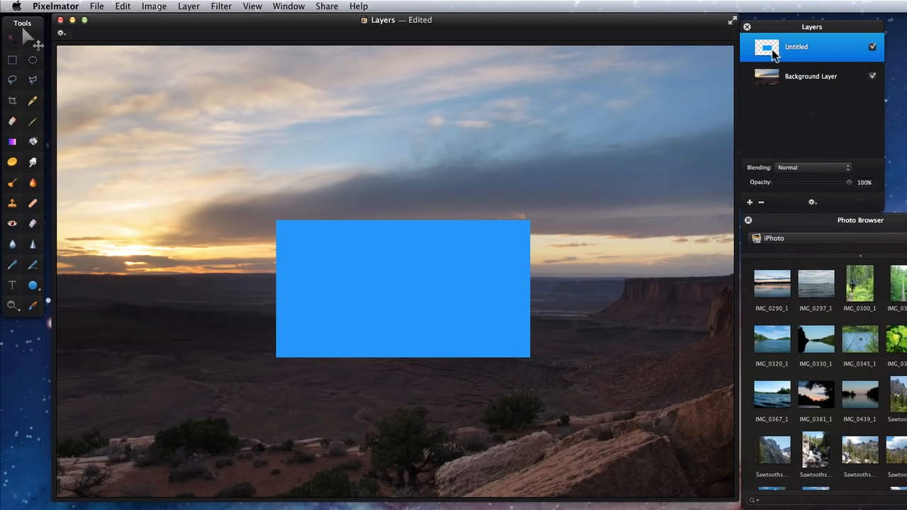
mouse_move(414, 266)
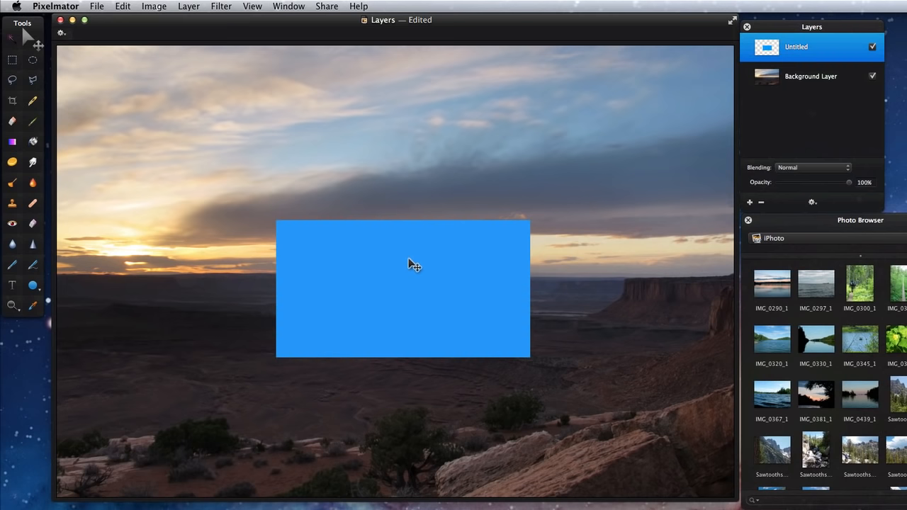
mouse_move(363, 267)
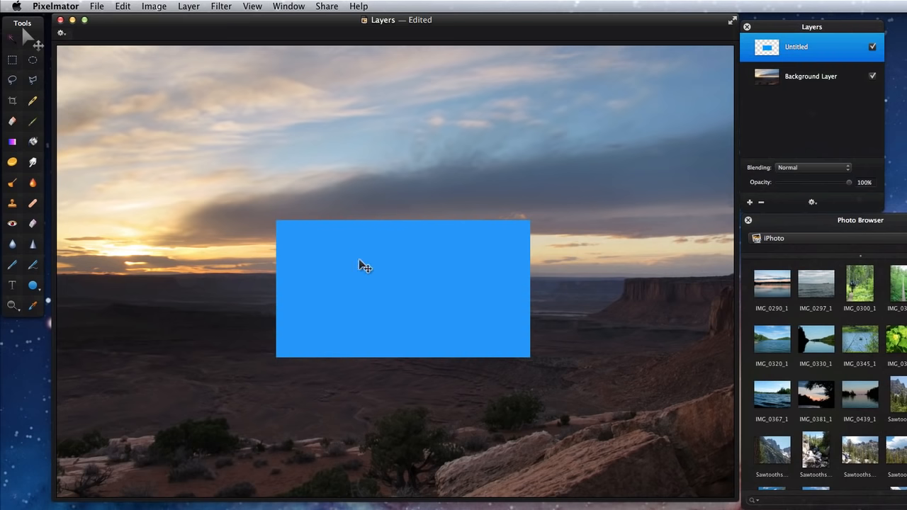
mouse_move(386, 272)
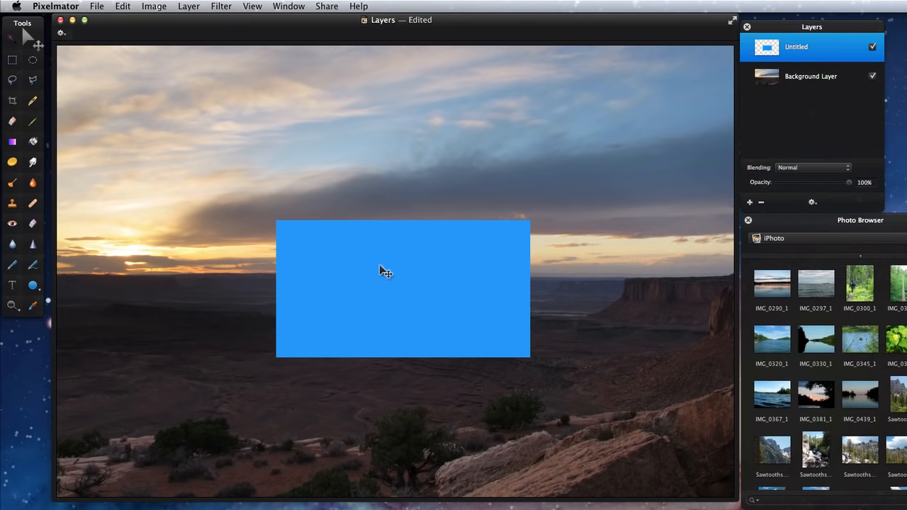
left_click_drag(386, 272, 490, 198)
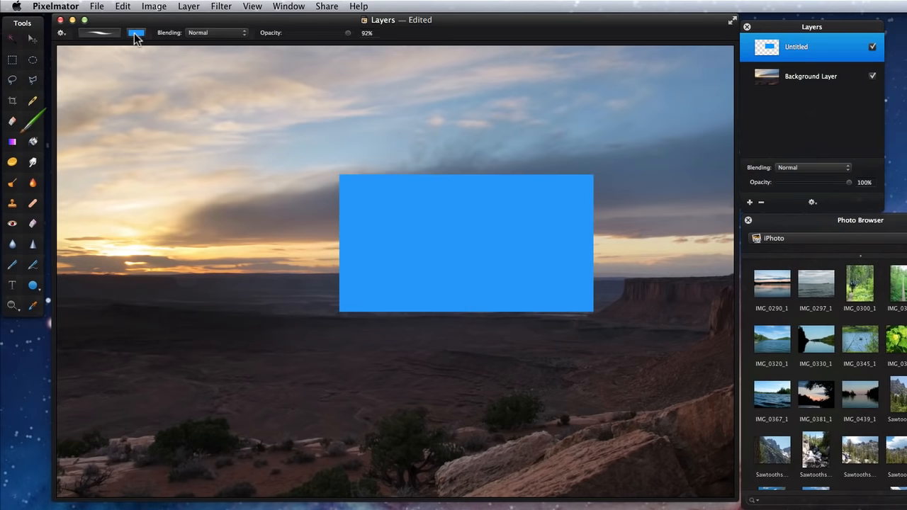
Step: Paint a freehand Spindrift light-green rectangle outline across the top of the blue box
left_click(136, 33)
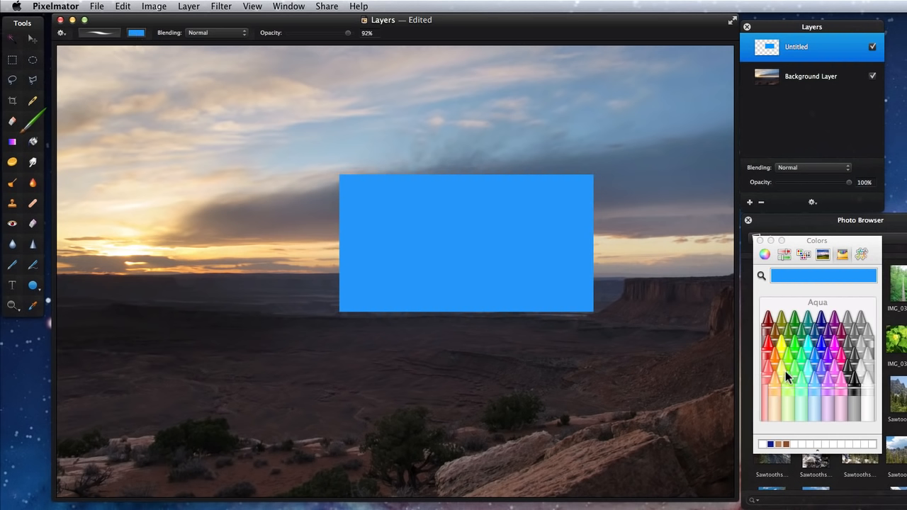
left_click(787, 376)
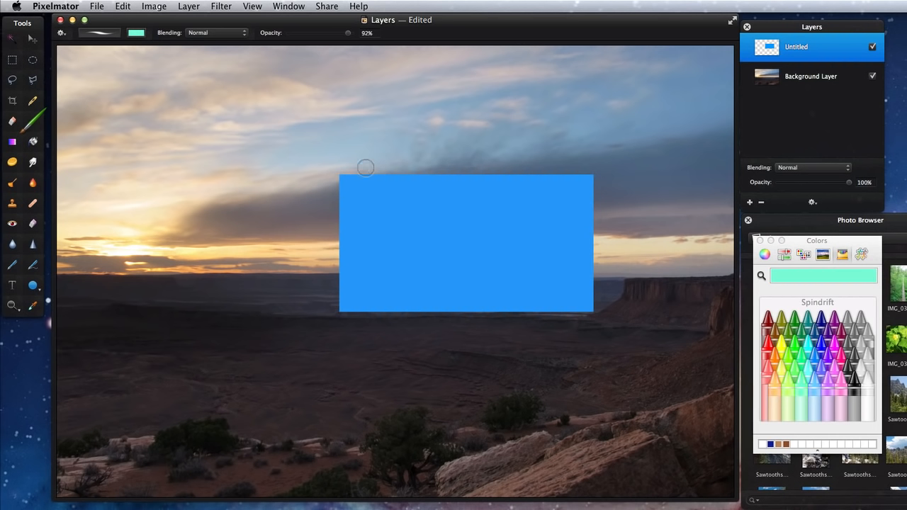
left_click_drag(366, 167, 515, 162)
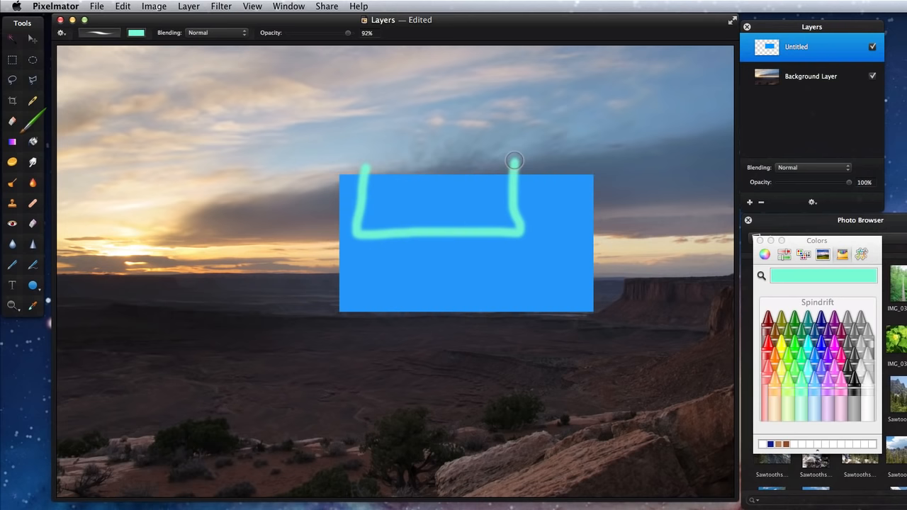
left_click_drag(517, 161, 433, 158)
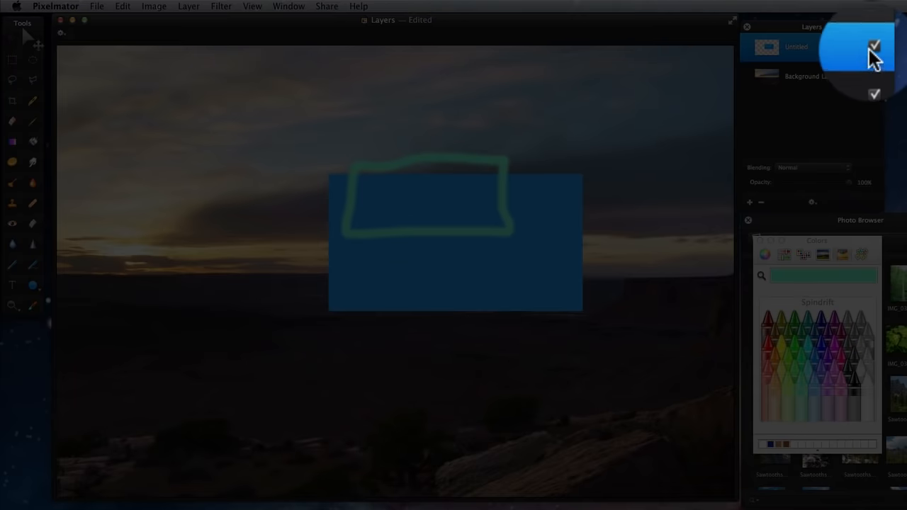
left_click(874, 47)
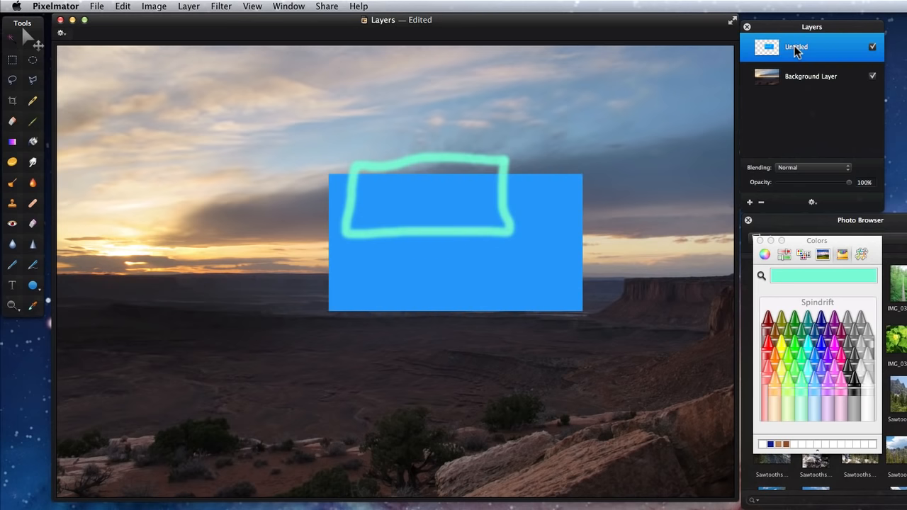
Step: Rename the blue box layer to 'Box'
double_click(797, 47)
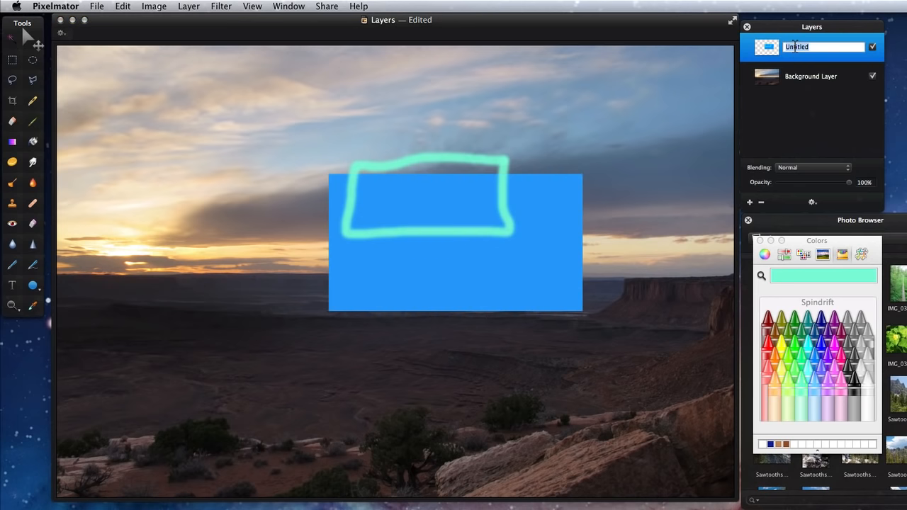
type("8")
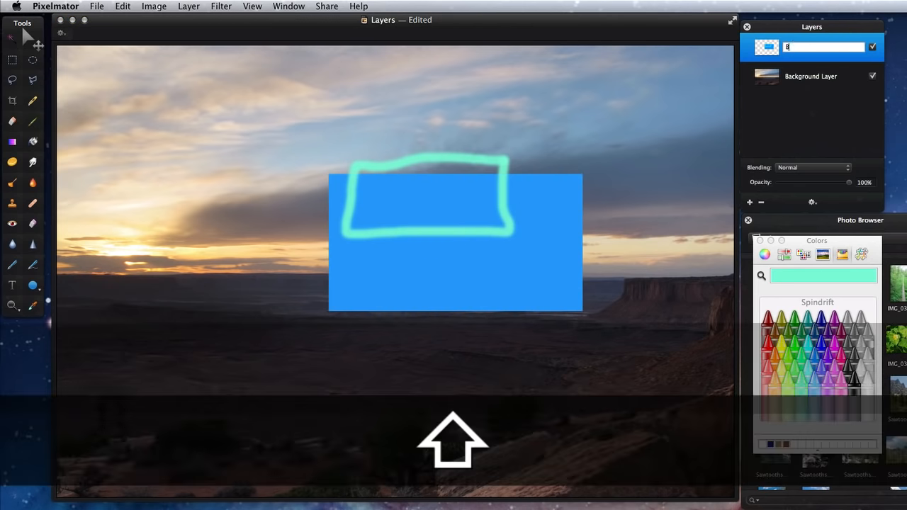
type("Box")
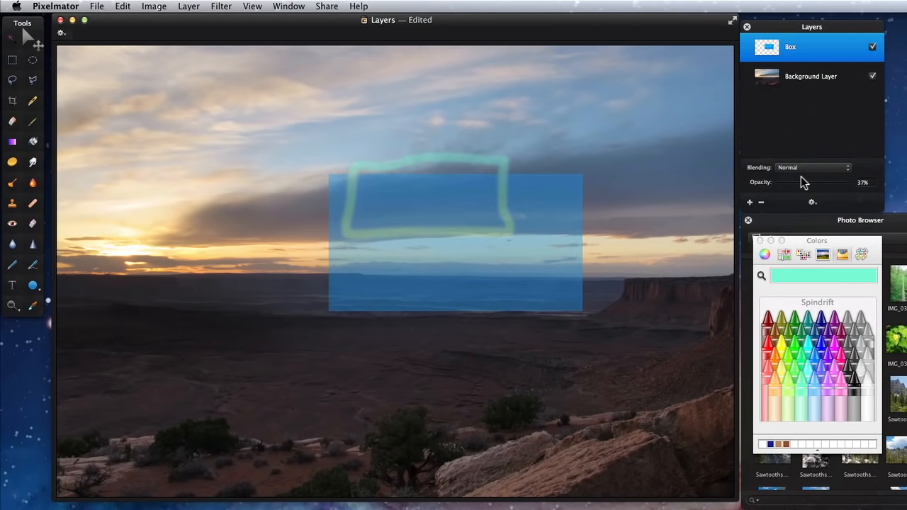
Step: Adjust the Box layer's opacity slider and bring up its blending mode list
left_click_drag(801, 182, 817, 182)
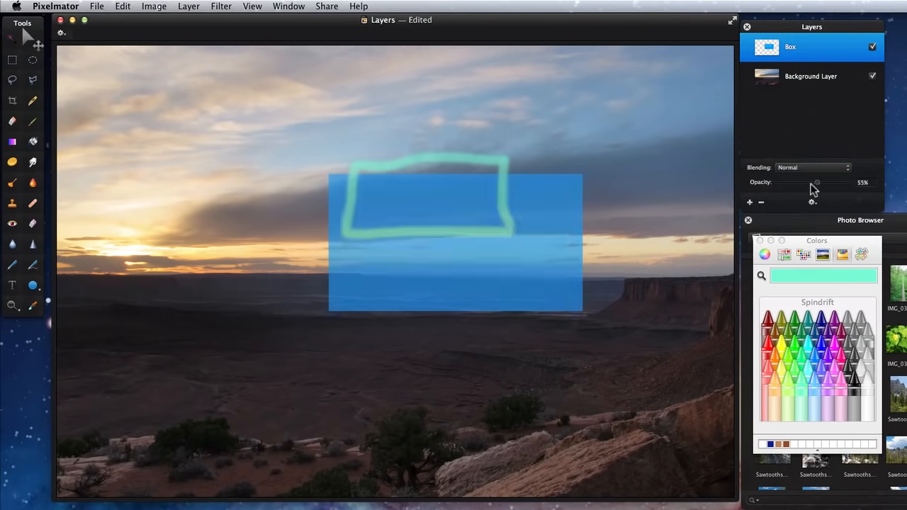
left_click_drag(817, 181, 871, 181)
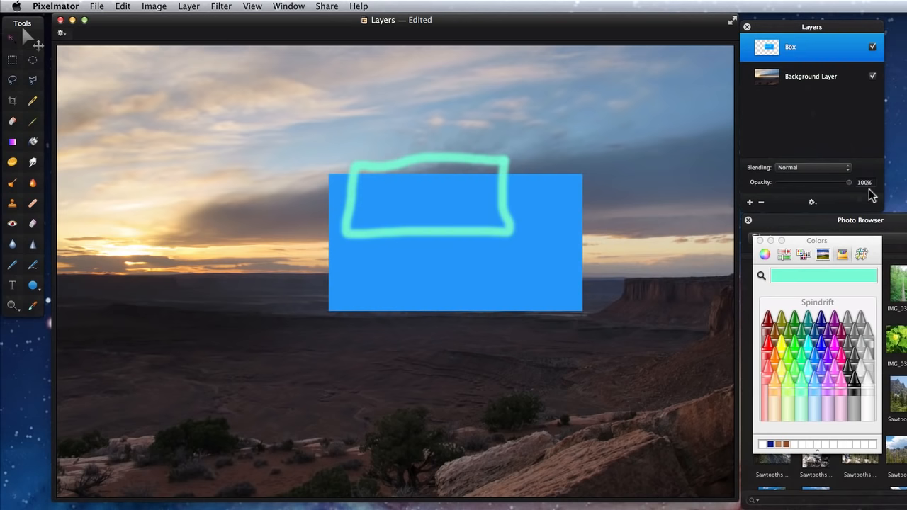
left_click(814, 168)
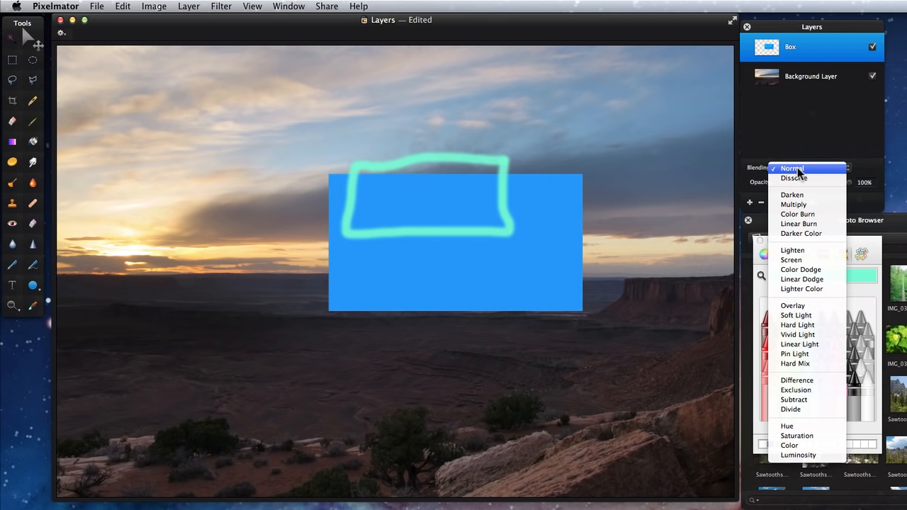
mouse_move(794, 204)
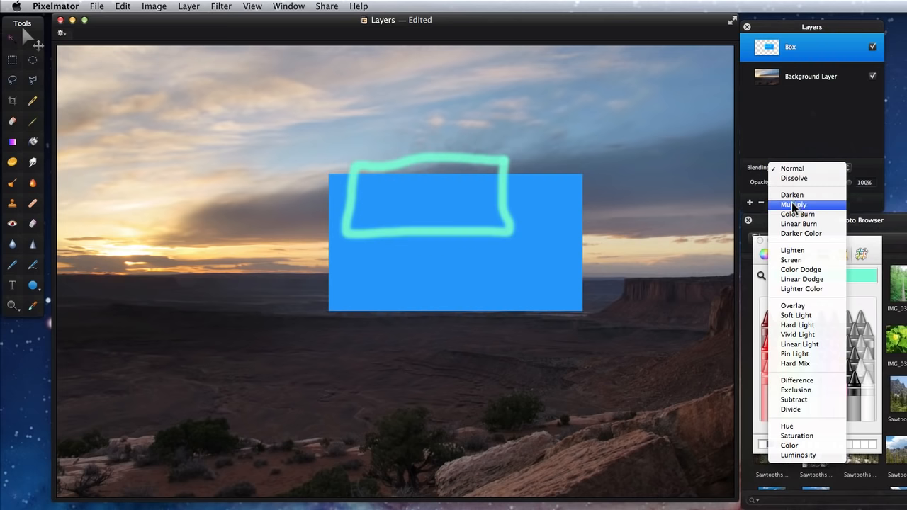
Step: Try Multiply, Screen and Overlay blending on the Box layer, settle on Multiply, then hide the layer
left_click(794, 204)
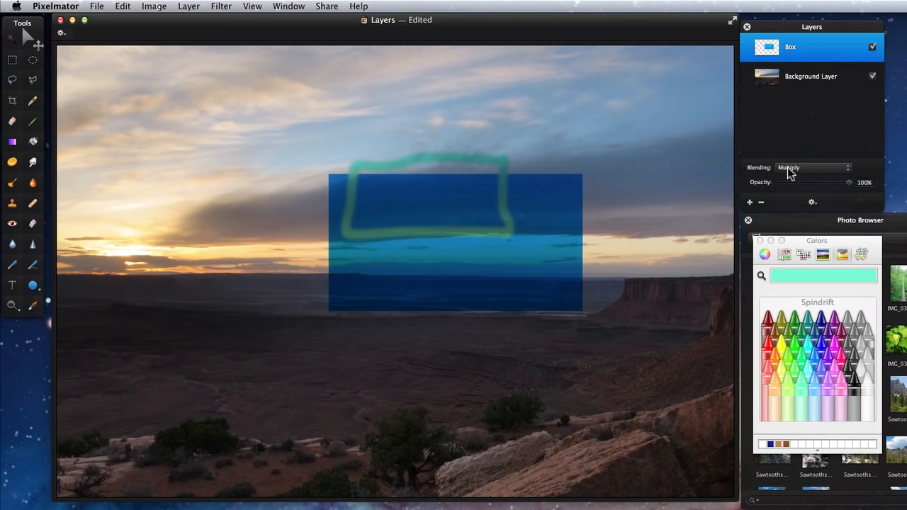
mouse_move(811, 176)
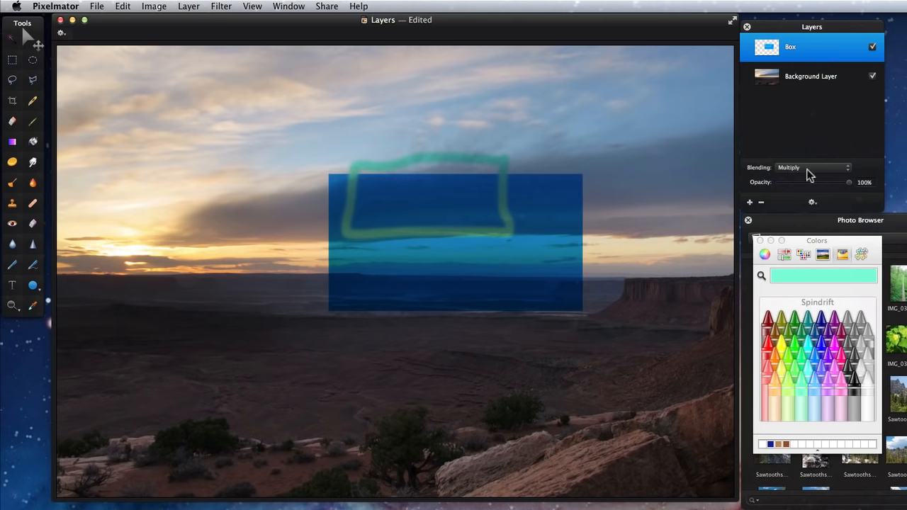
left_click(814, 168)
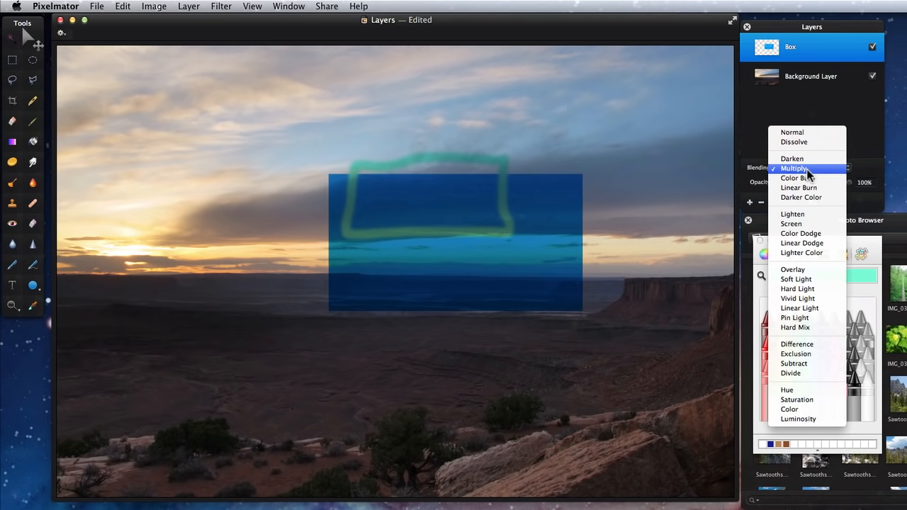
mouse_move(792, 224)
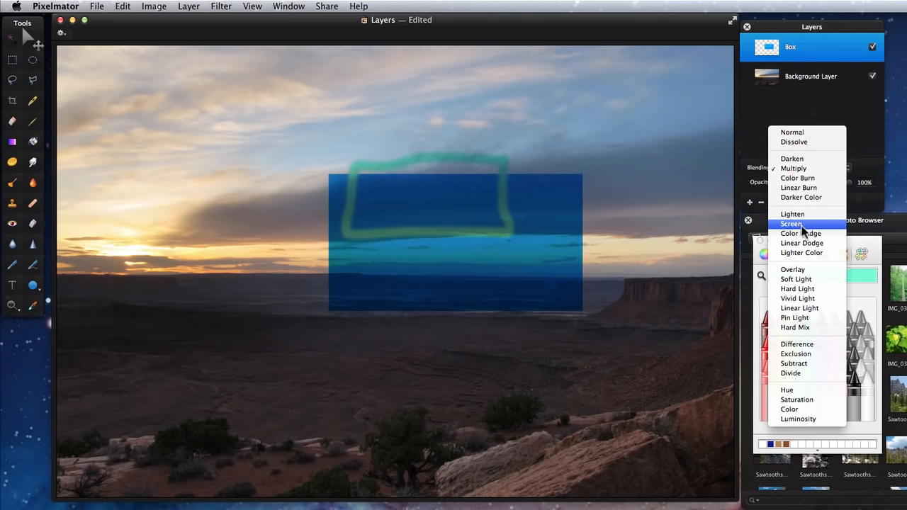
left_click(791, 224)
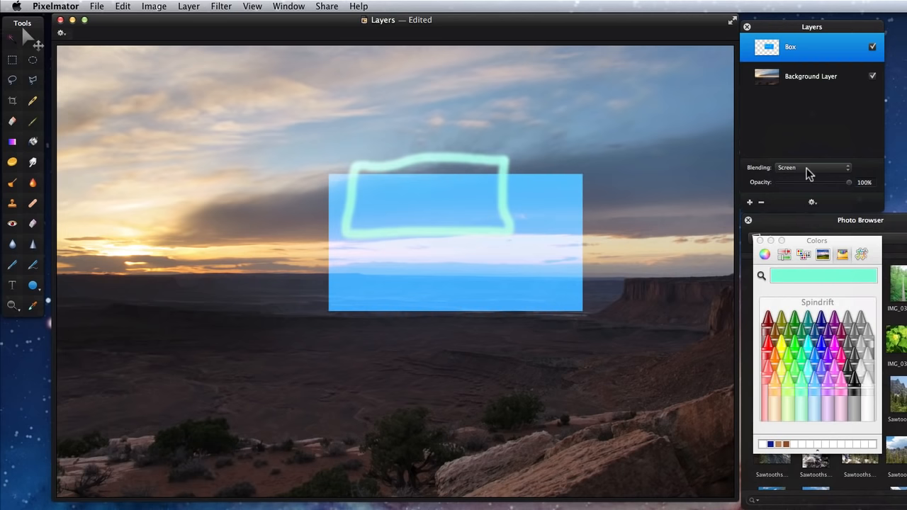
left_click(811, 167)
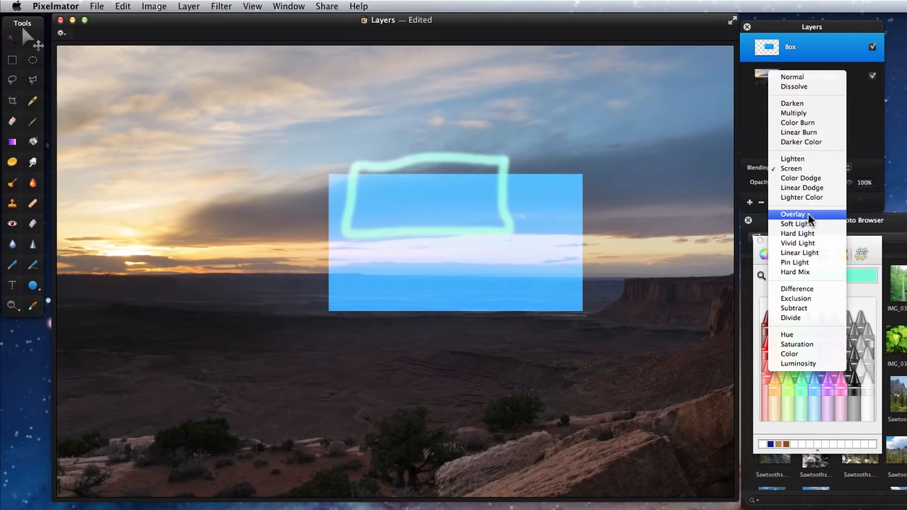
left_click(792, 214)
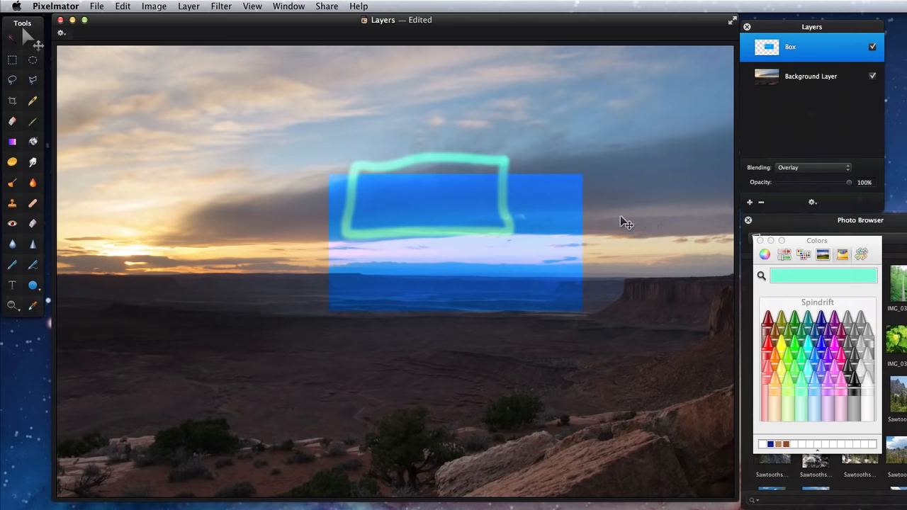
mouse_move(792, 177)
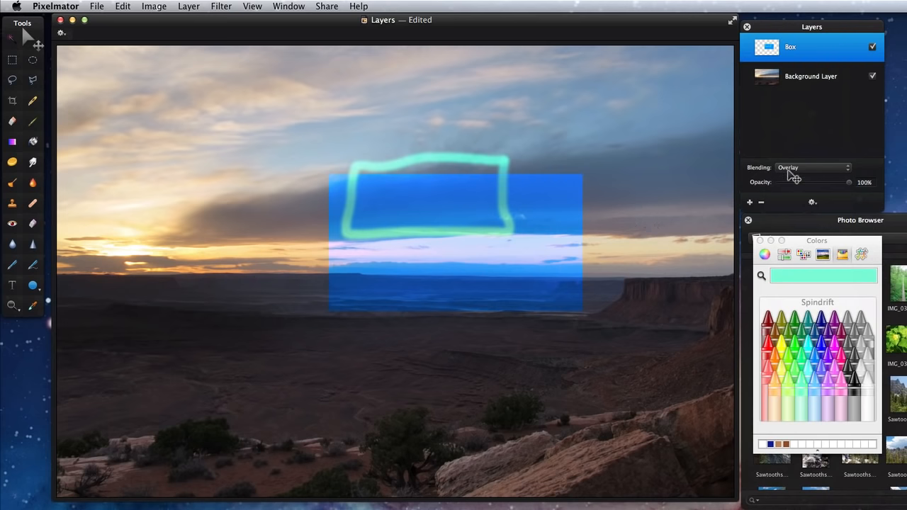
left_click(814, 167)
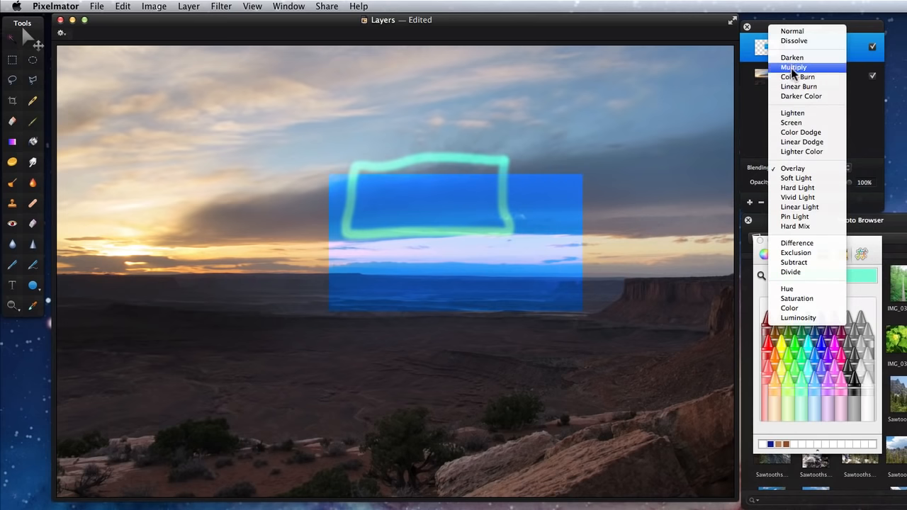
left_click(794, 68)
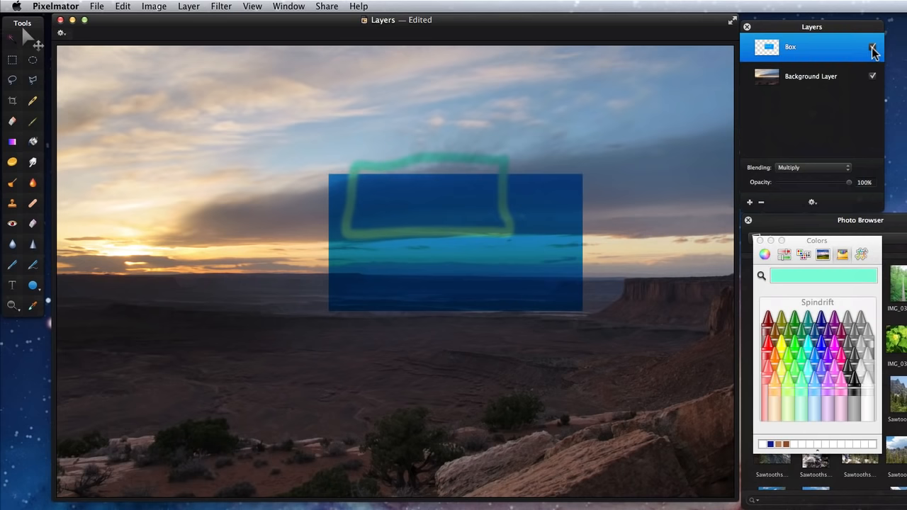
left_click(873, 47)
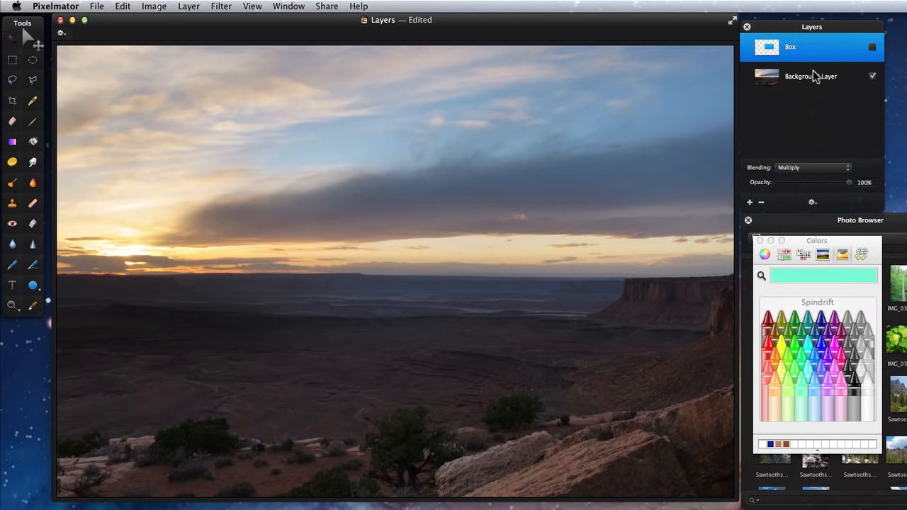
Step: Duplicate the background photo into a Blend layer set to Multiply, darkening the landscape
right_click(808, 77)
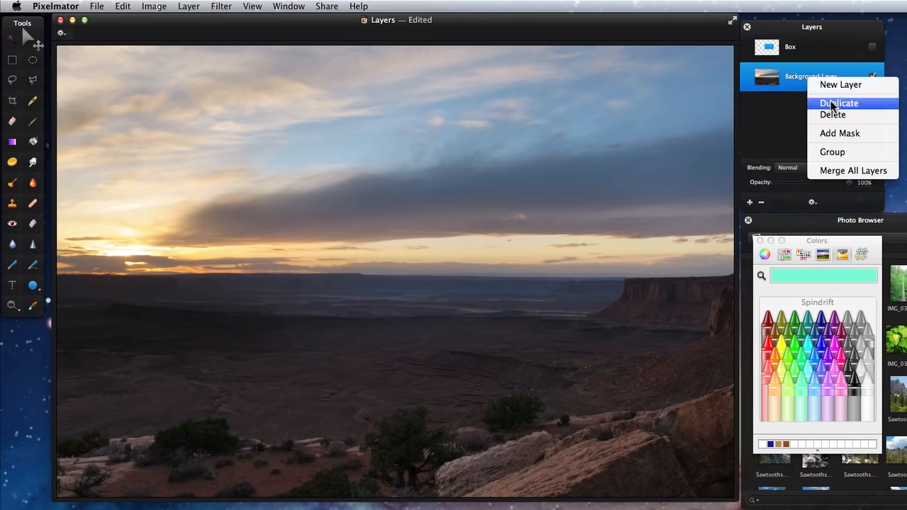
left_click(839, 102)
type("Blend")
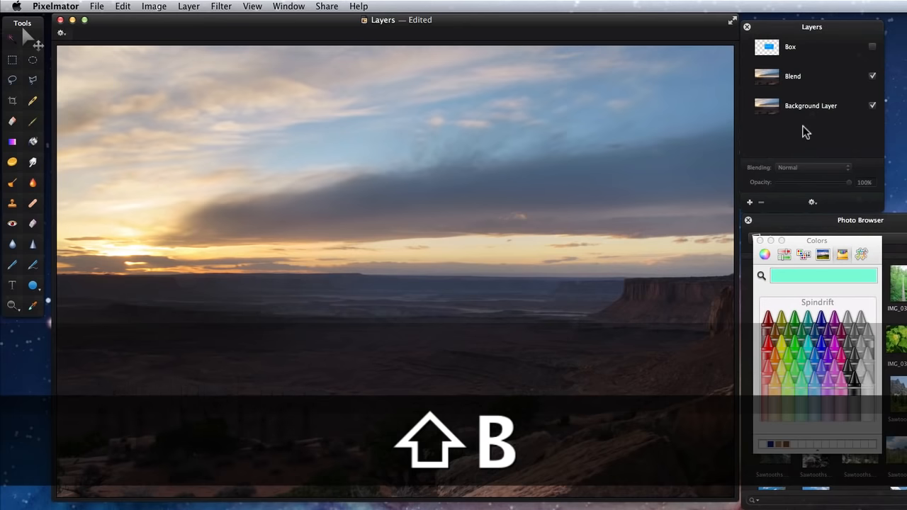
left_click(808, 77)
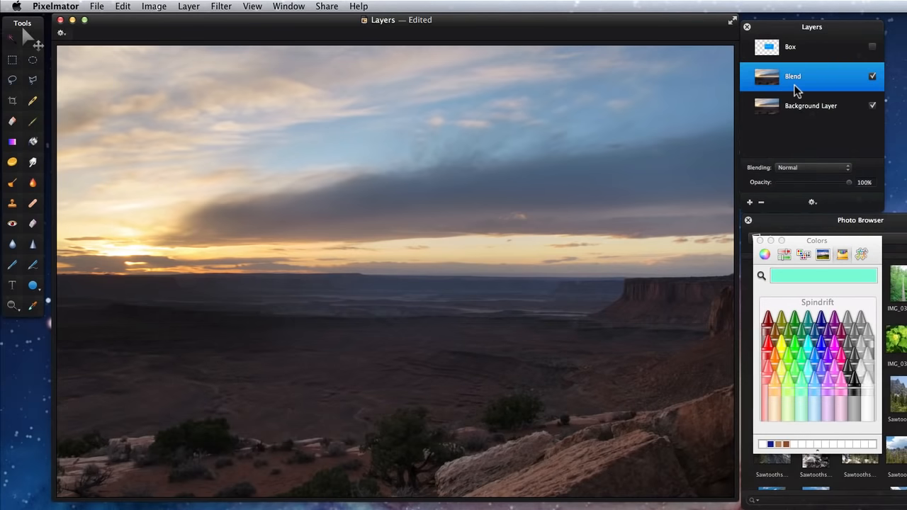
left_click(814, 167)
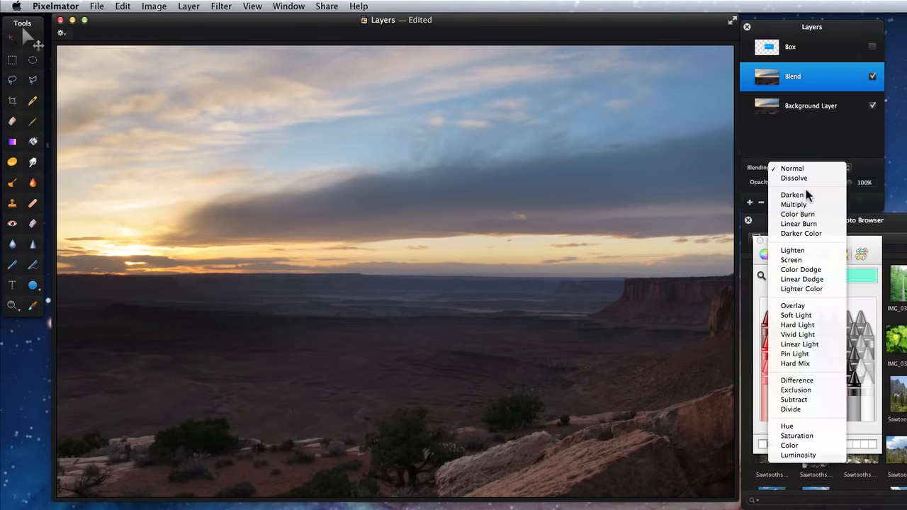
left_click(794, 204)
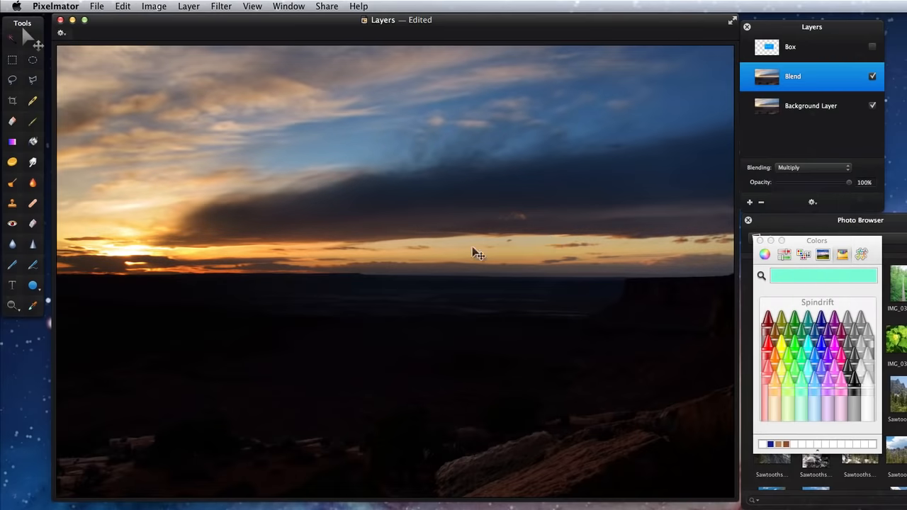
mouse_move(443, 249)
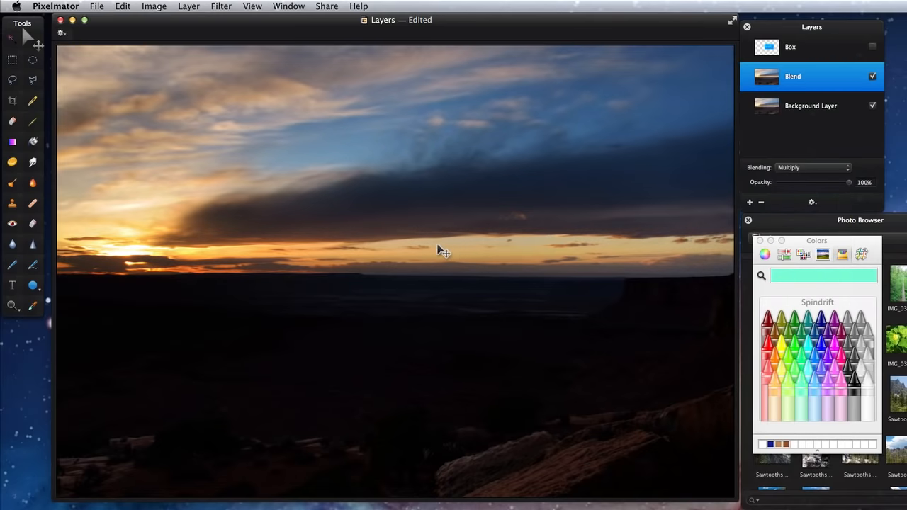
mouse_move(473, 85)
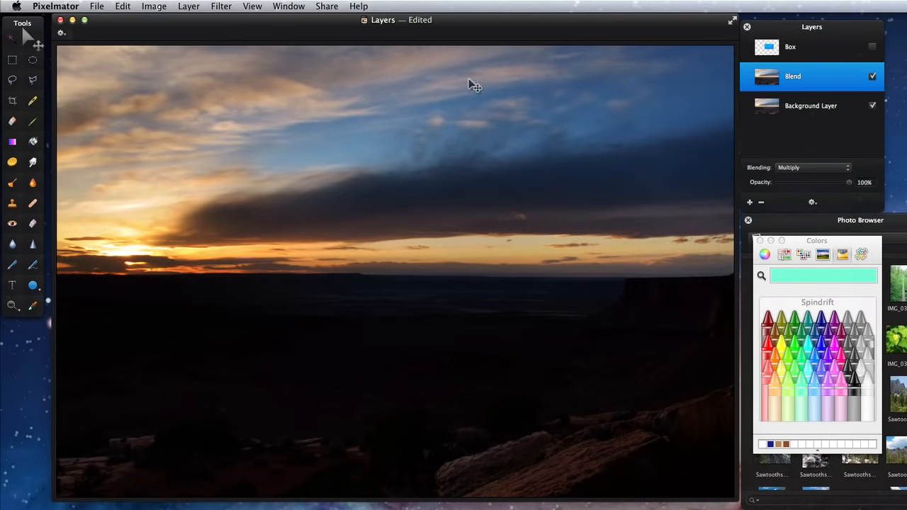
Step: Toggle the Blend layer to compare, try Overlay, and return it to Multiply
left_click(873, 77)
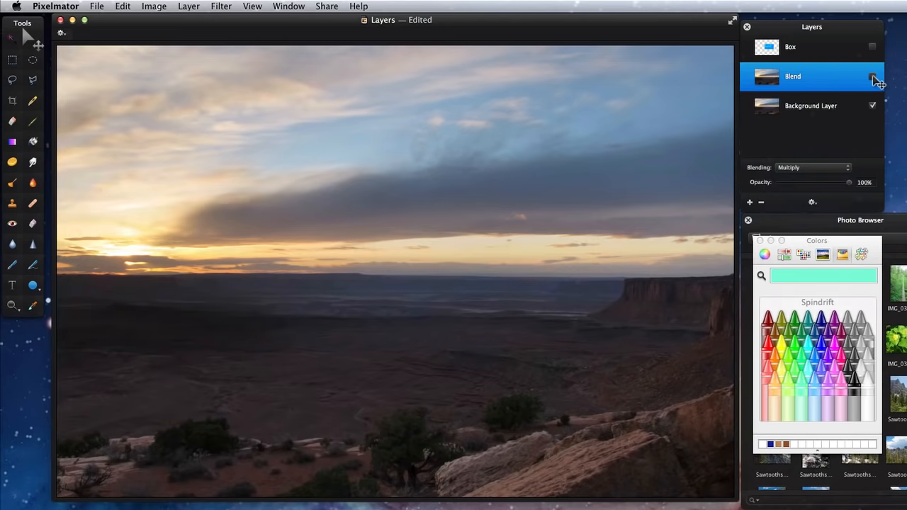
left_click(873, 77)
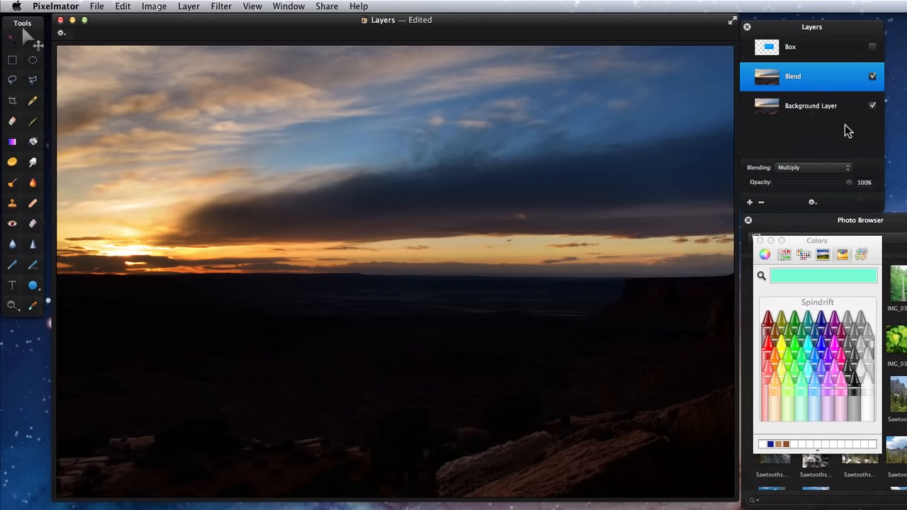
left_click(814, 167)
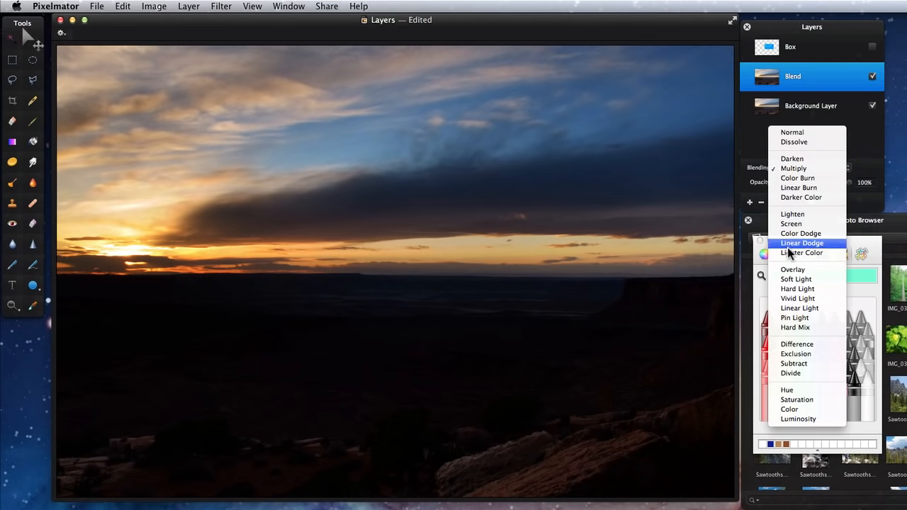
left_click(793, 269)
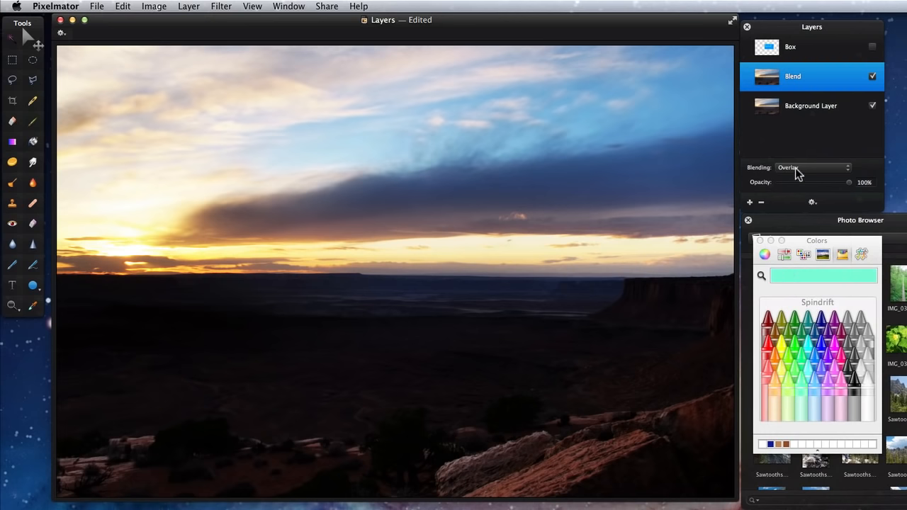
left_click(811, 167)
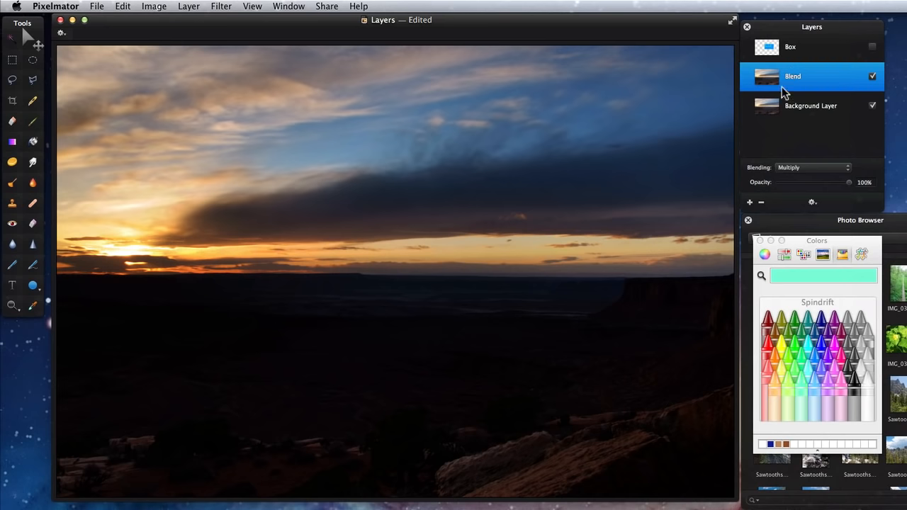
Step: Lower the Blend layer's opacity, passing about 66%, and settle it around 74%
left_click(12, 60)
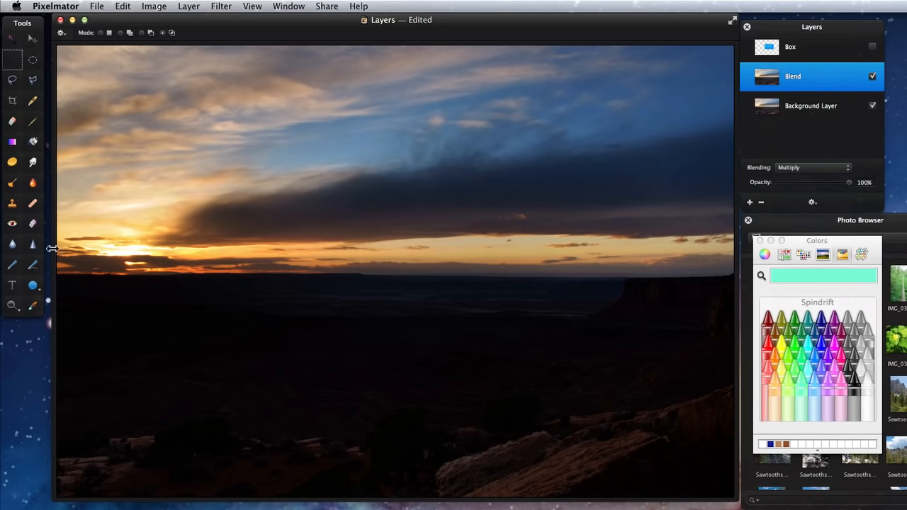
left_click_drag(58, 275, 348, 349)
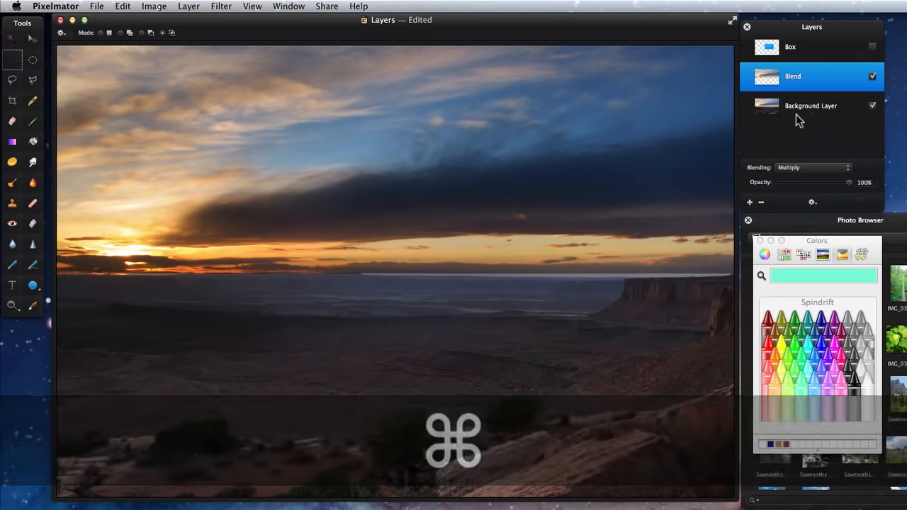
left_click_drag(858, 182, 837, 181)
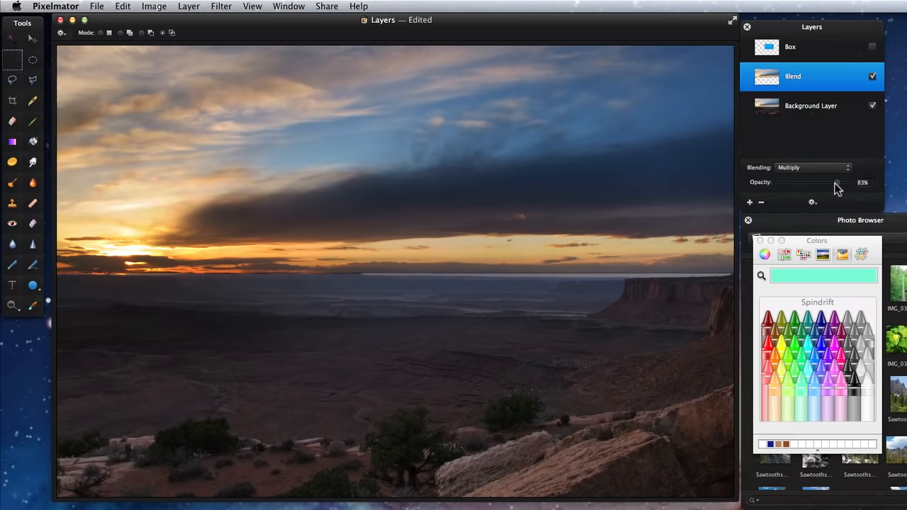
left_click_drag(839, 181, 825, 181)
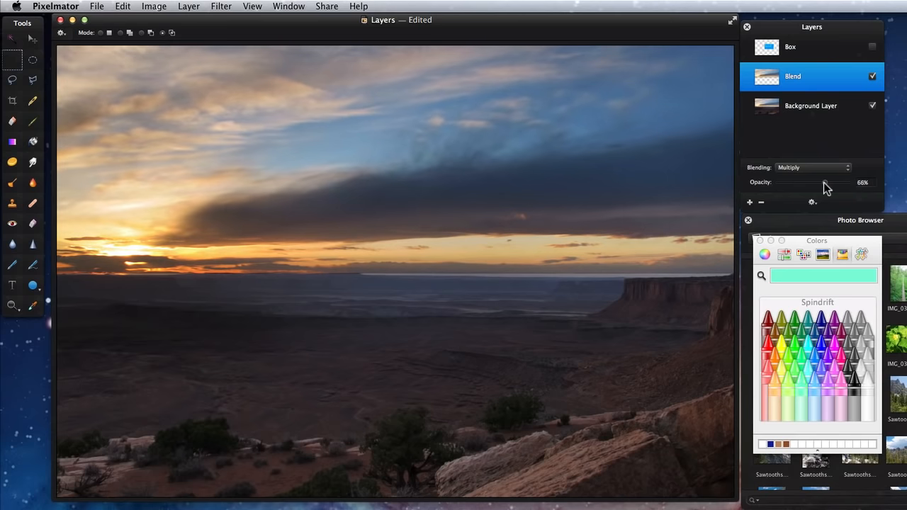
left_click_drag(808, 181, 831, 181)
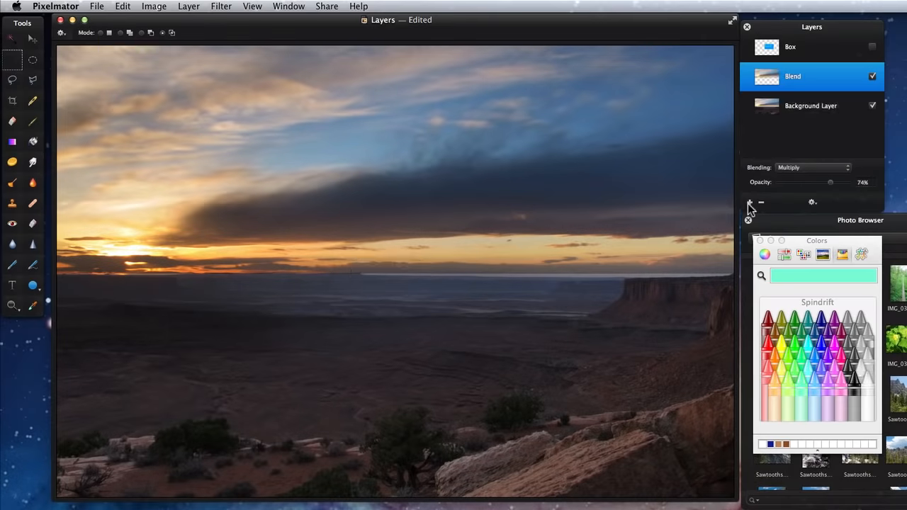
Step: Add a new layer and fill a rectangular selection in the upper-left sky with bright red
left_click(748, 202)
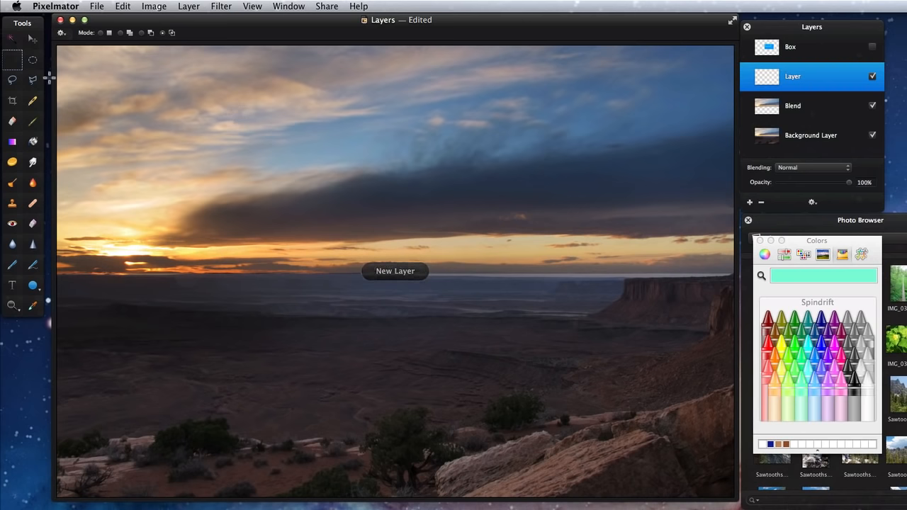
left_click_drag(184, 125, 270, 201)
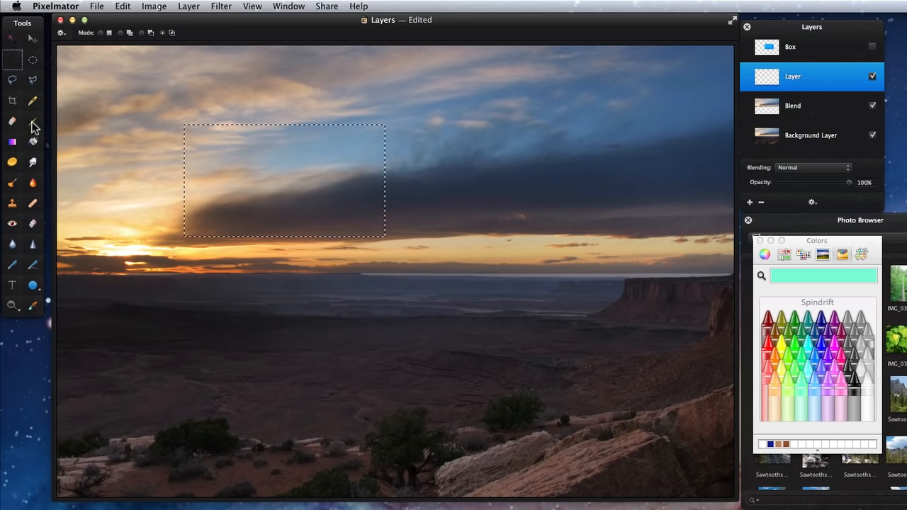
left_click(33, 141)
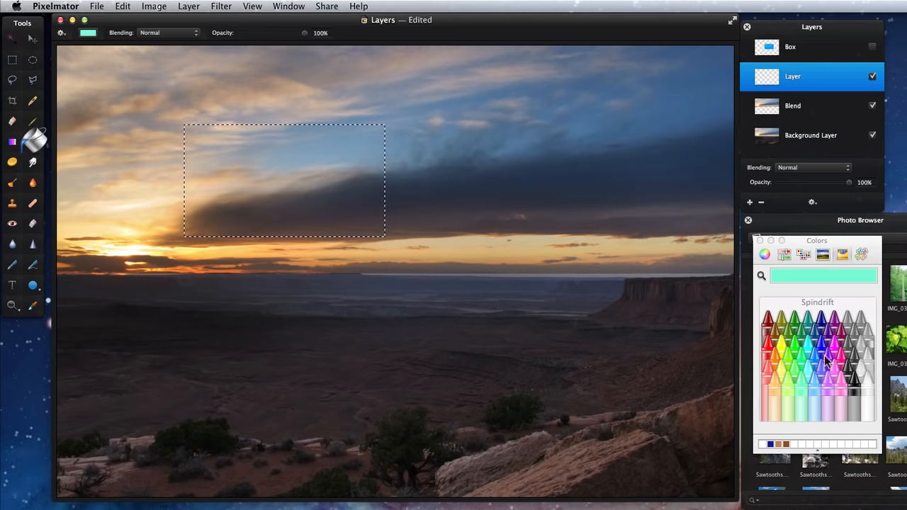
mouse_move(833, 360)
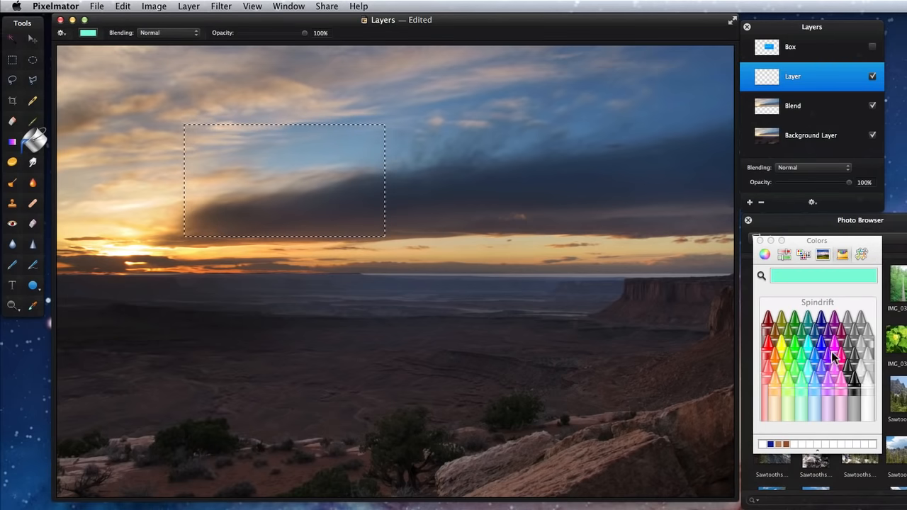
left_click(767, 346)
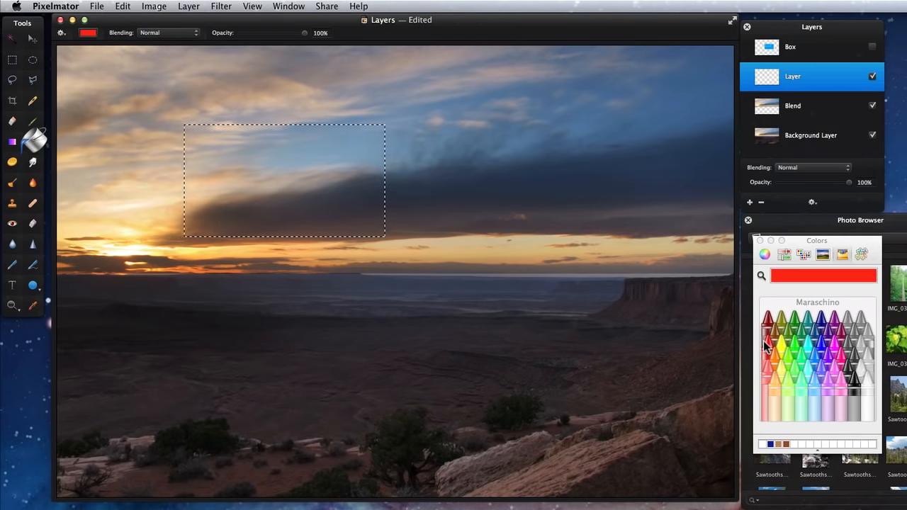
left_click(244, 153)
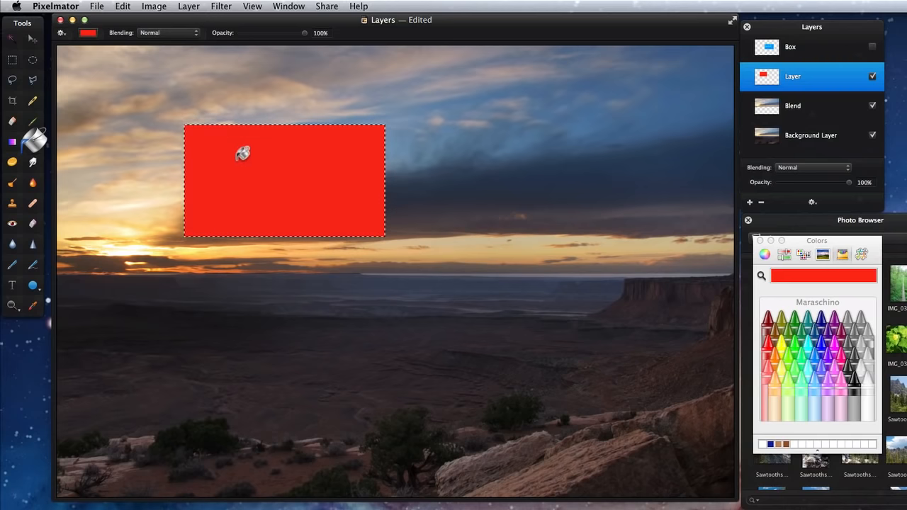
Step: Deselect the red rectangle and move it to the upper-right sky
key("cmd+d")
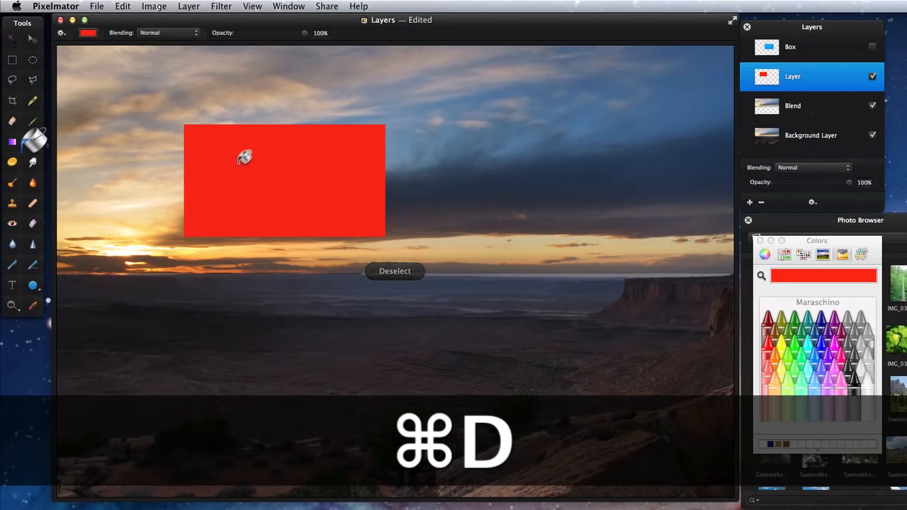
key("cmd+d")
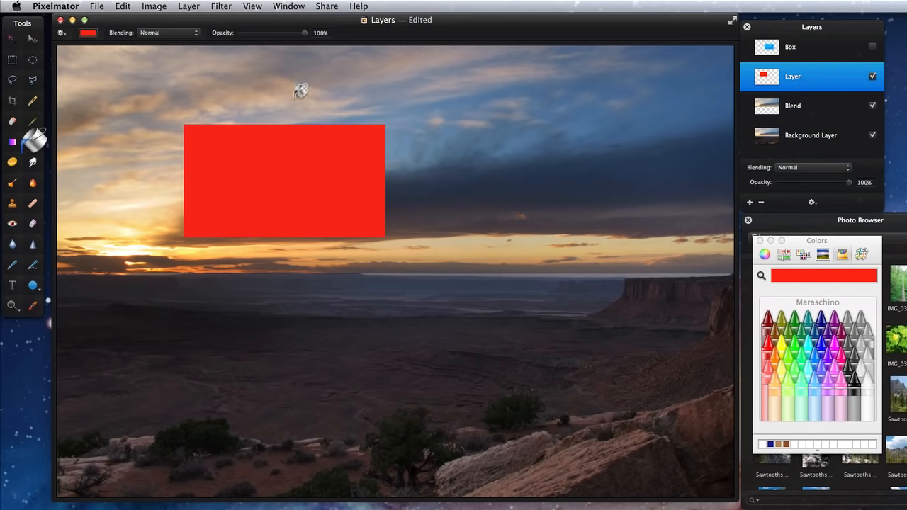
left_click_drag(284, 182, 593, 151)
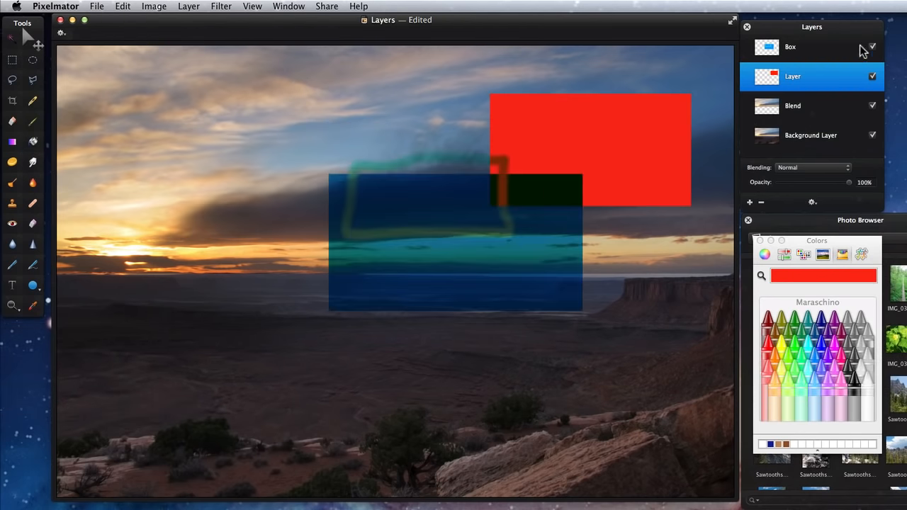
Step: Move the blue box to the upper-left sky clear of the red rectangle, then bring up the layer actions list
left_click(811, 47)
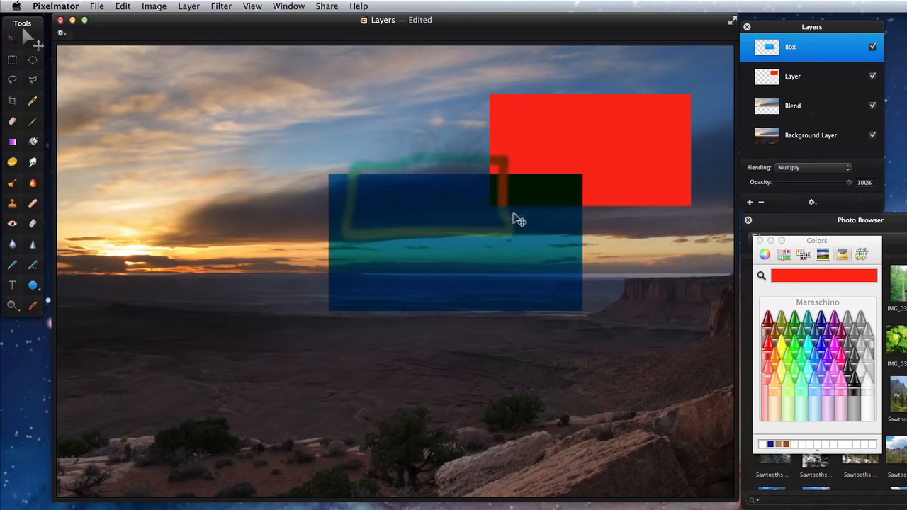
left_click_drag(522, 219, 275, 170)
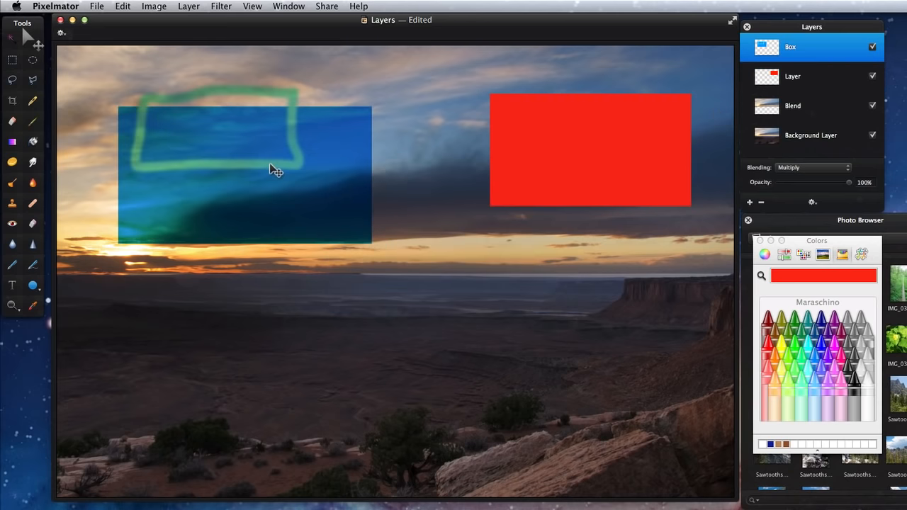
mouse_move(479, 195)
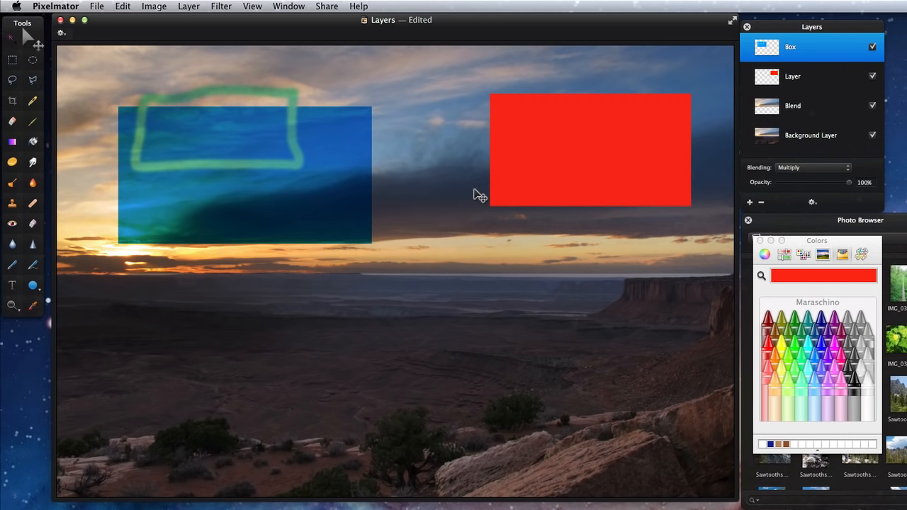
mouse_move(820, 208)
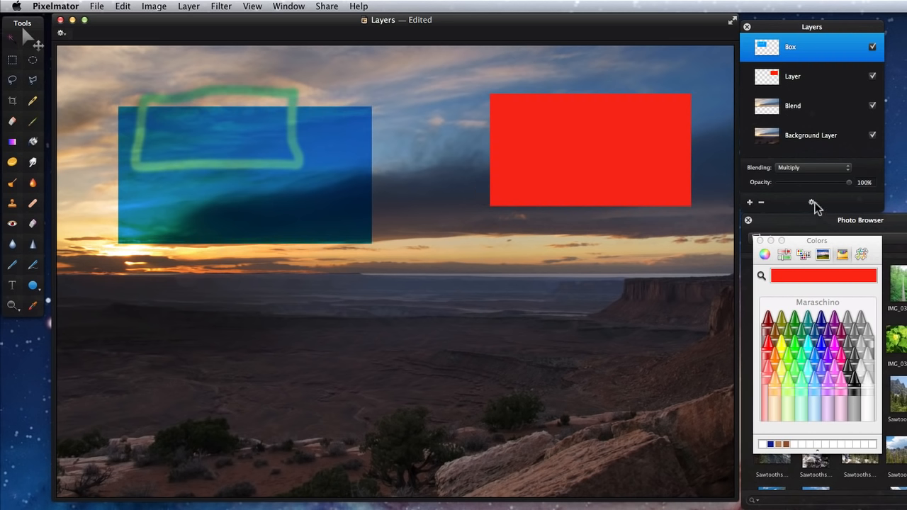
left_click(811, 205)
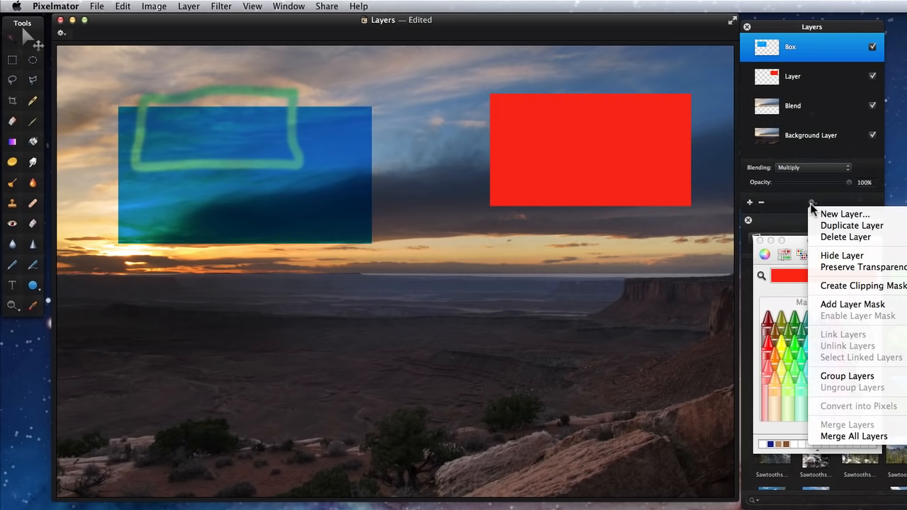